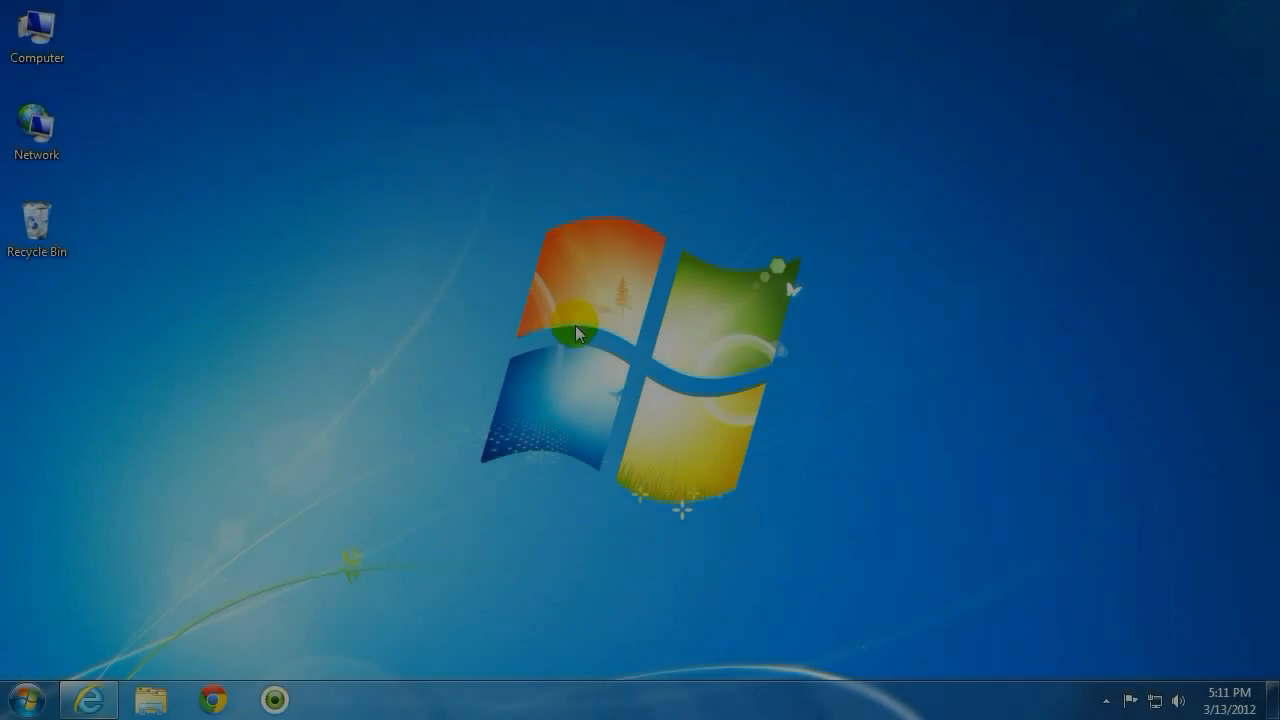
Launch Internet Explorer from the taskbar, loading the Micro Center tech support home page
{"action": "left_click", "coordinate": [88, 700]}
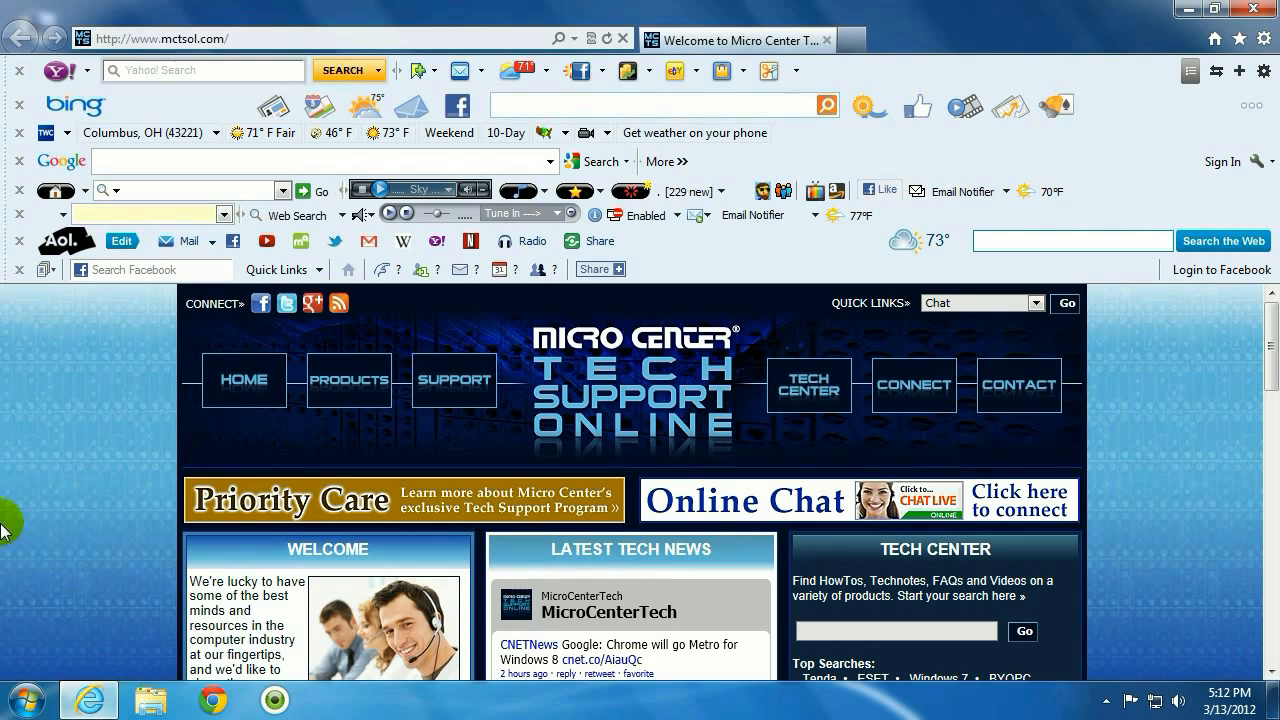
{"action": "mouse_move", "coordinate": [76, 270]}
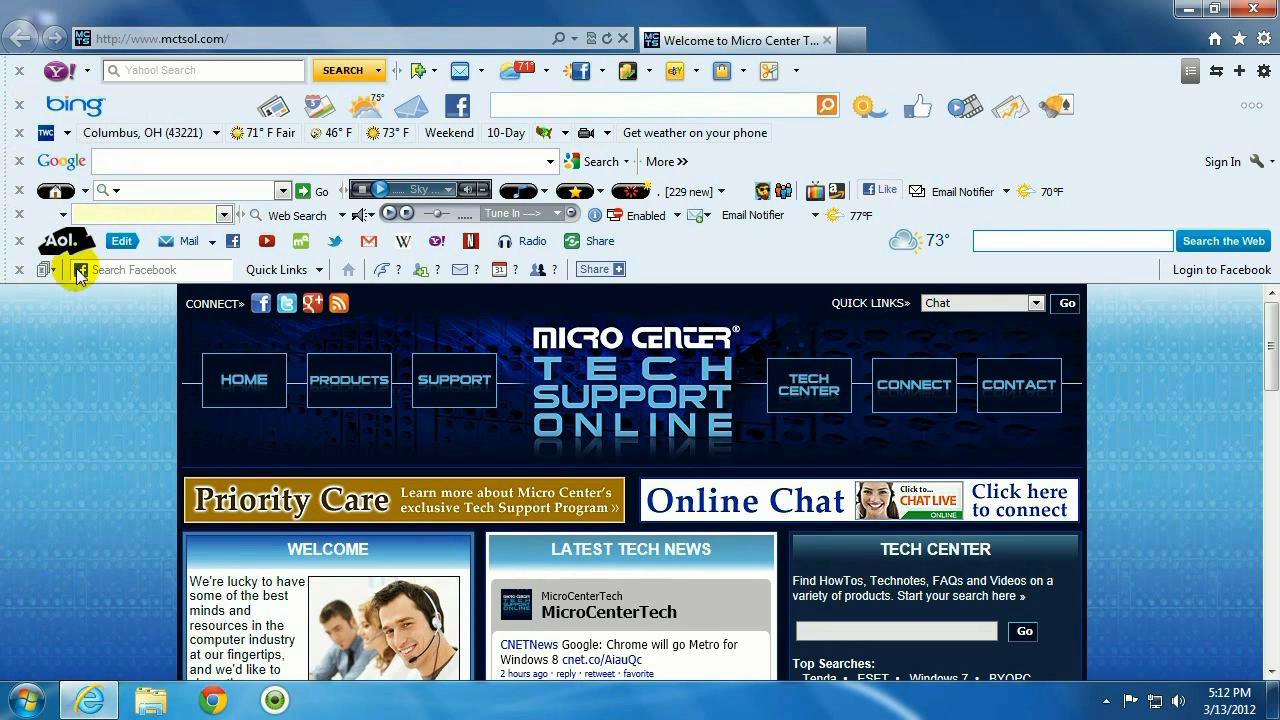
{"action": "mouse_move", "coordinate": [972, 44]}
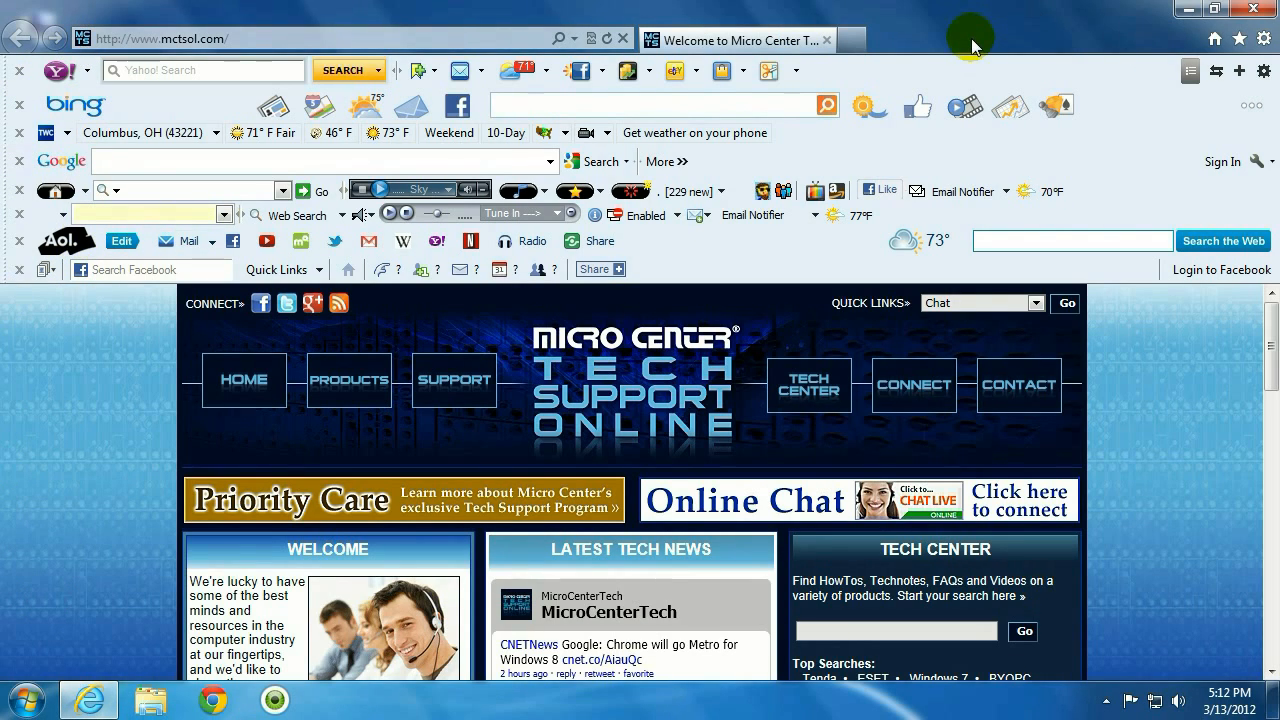
{"action": "mouse_move", "coordinate": [1268, 40]}
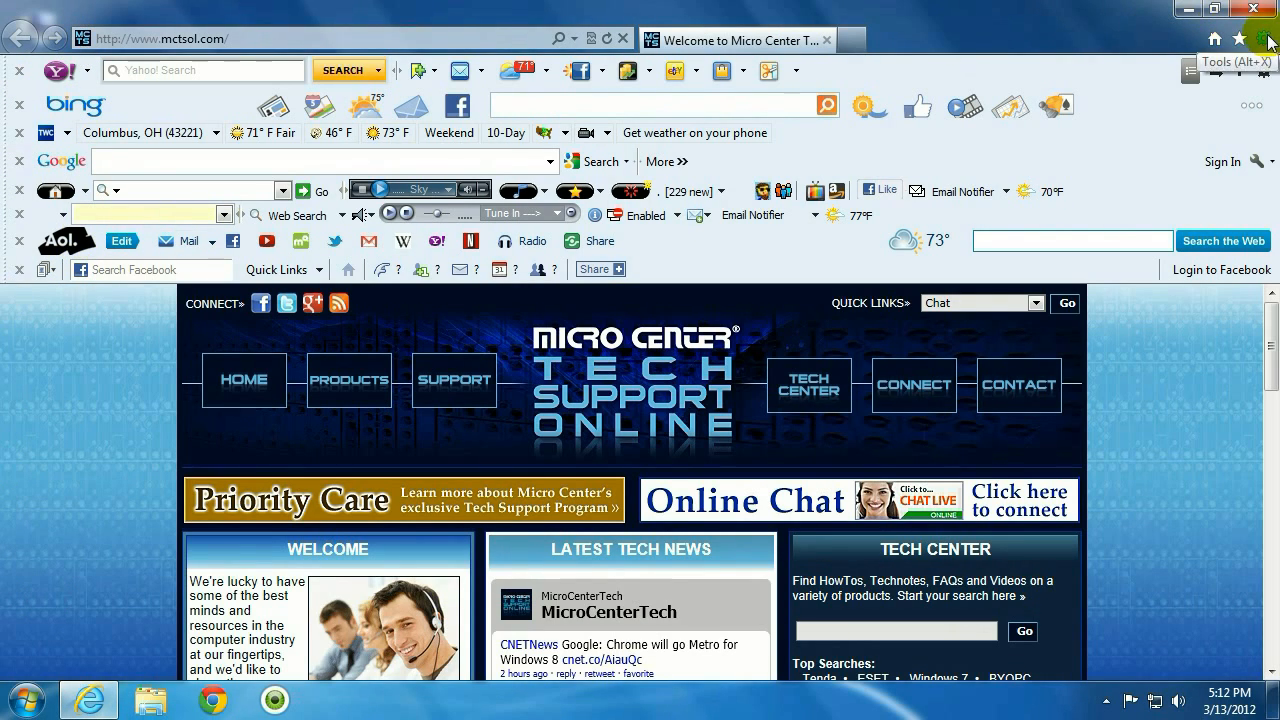
In Manage Add-ons, disable the radiojazz and Facebook toolbars, confirming the Facebook sidebar too
{"action": "left_click", "coordinate": [1260, 38]}
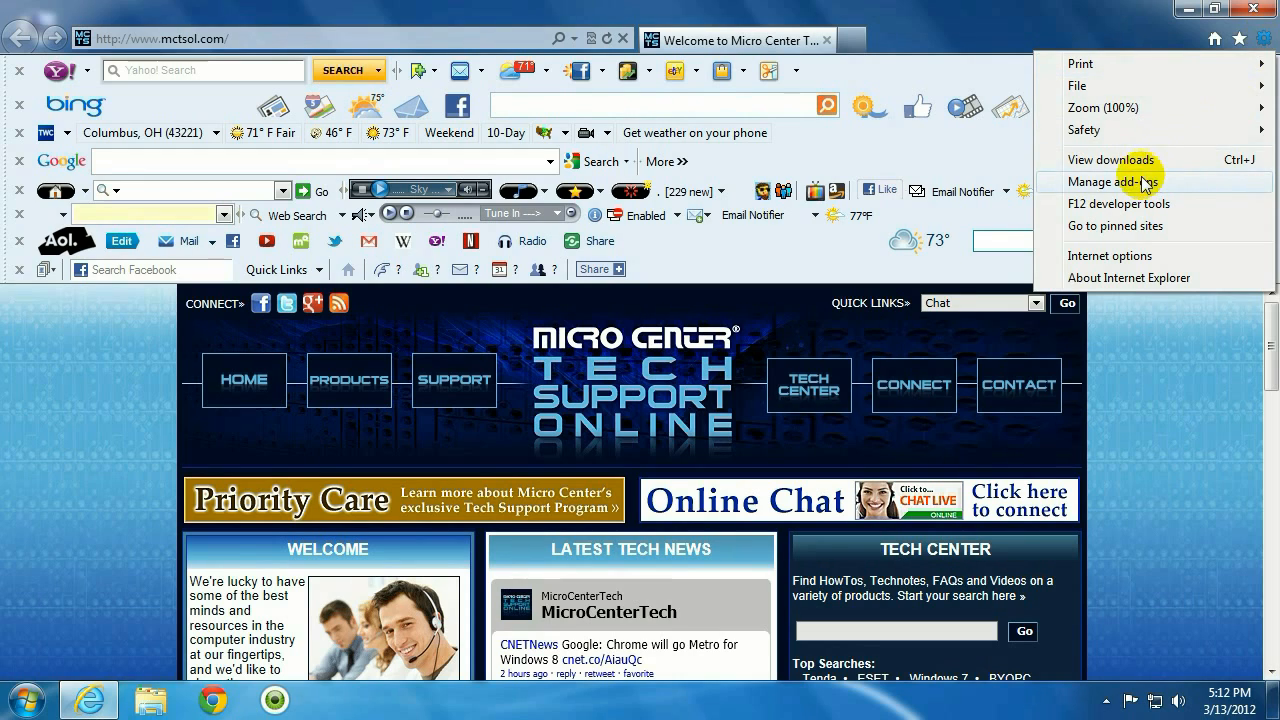
{"action": "left_click", "coordinate": [1110, 180]}
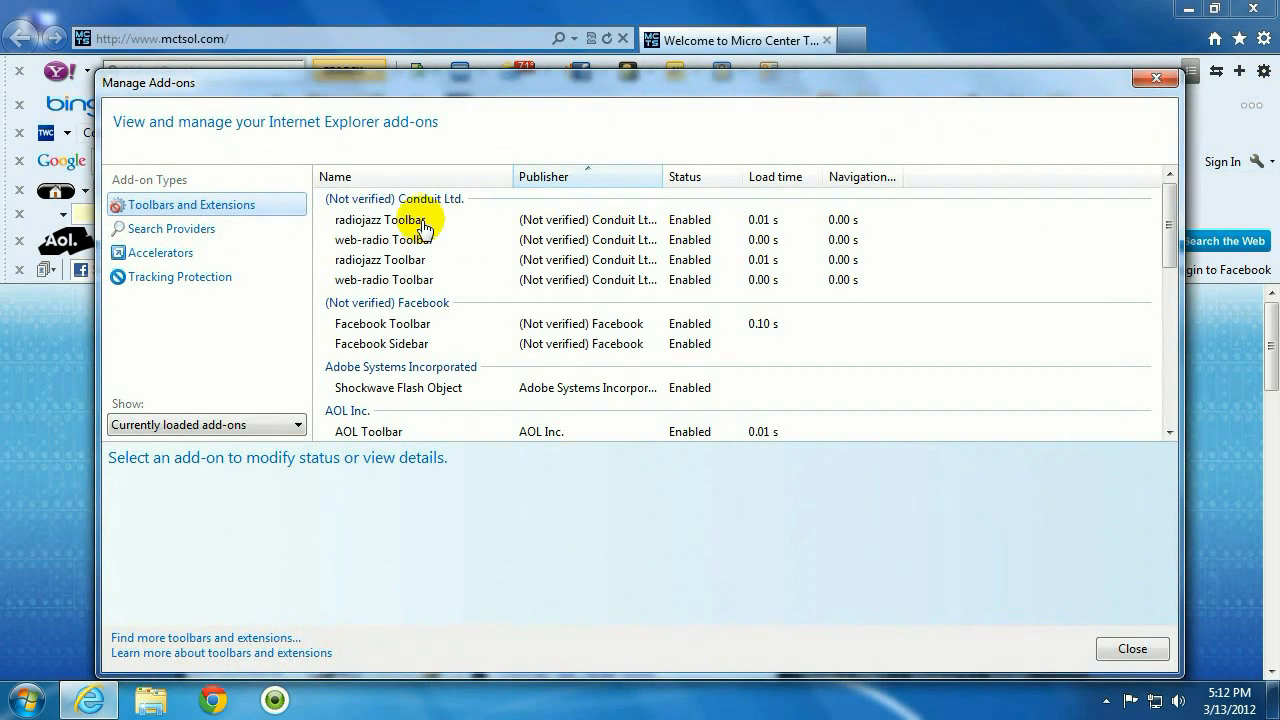
{"action": "right_click", "coordinate": [384, 218]}
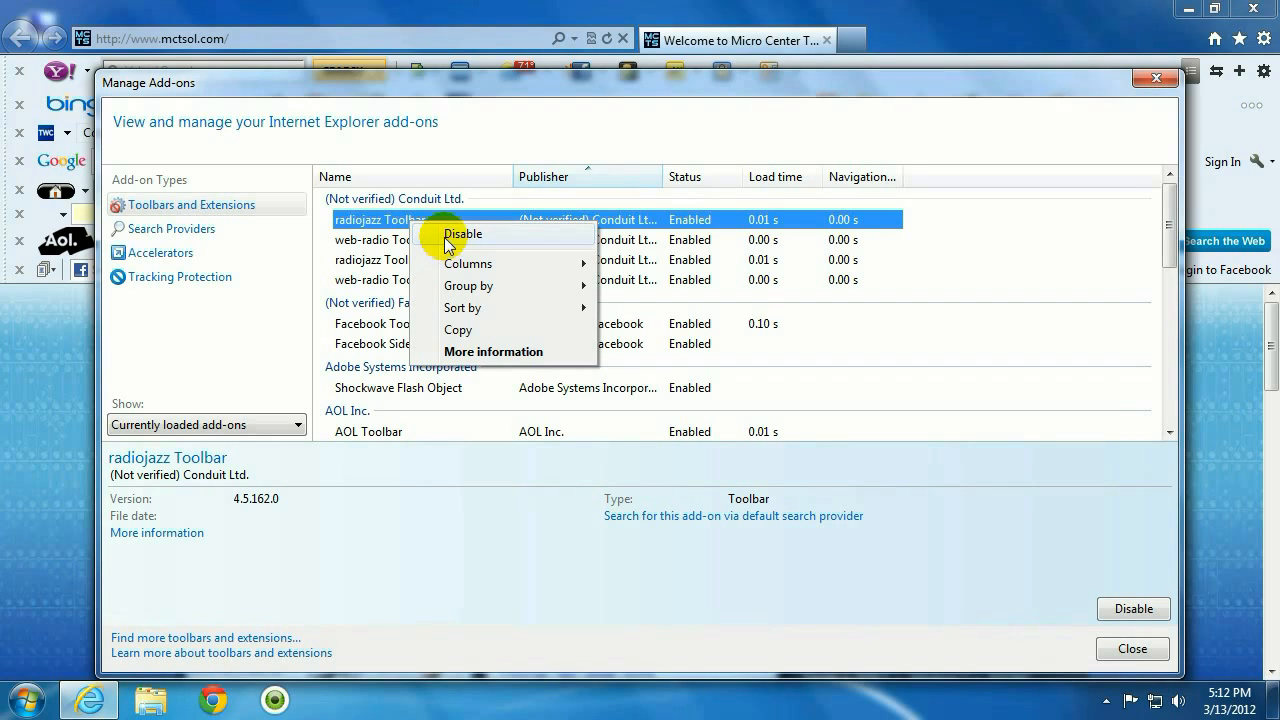
{"action": "left_click", "coordinate": [460, 232]}
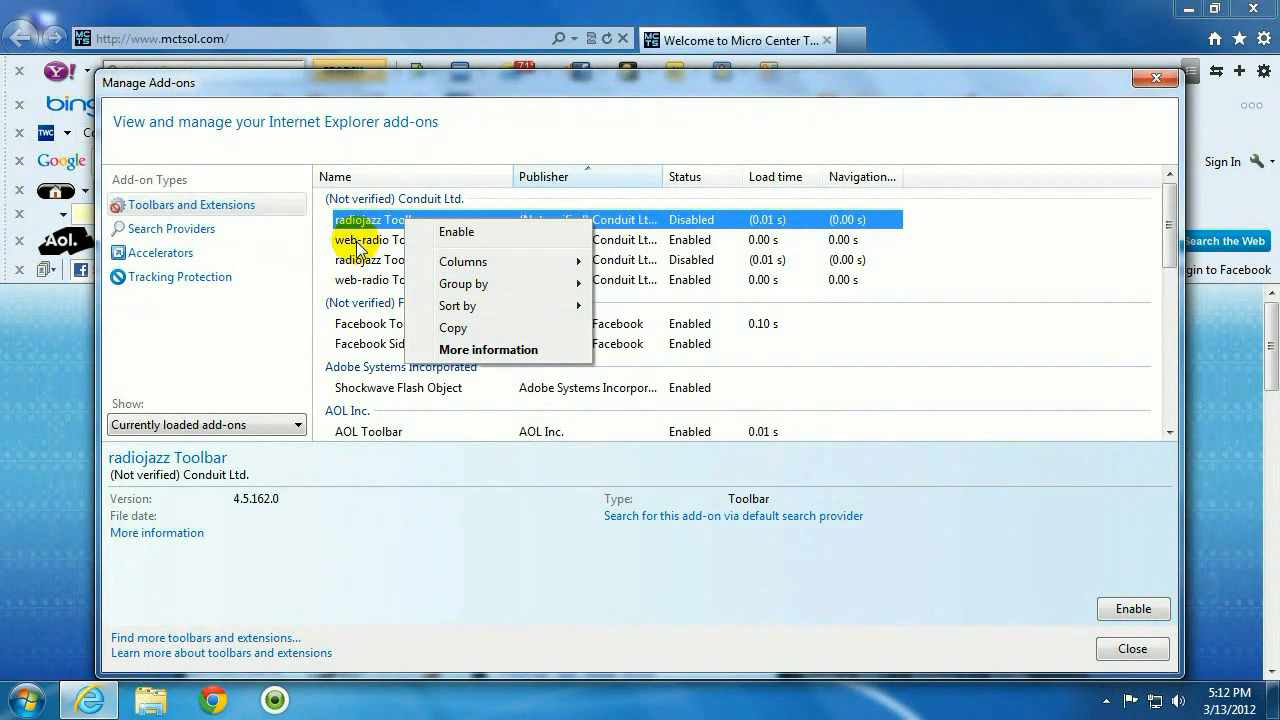
{"action": "right_click", "coordinate": [368, 324]}
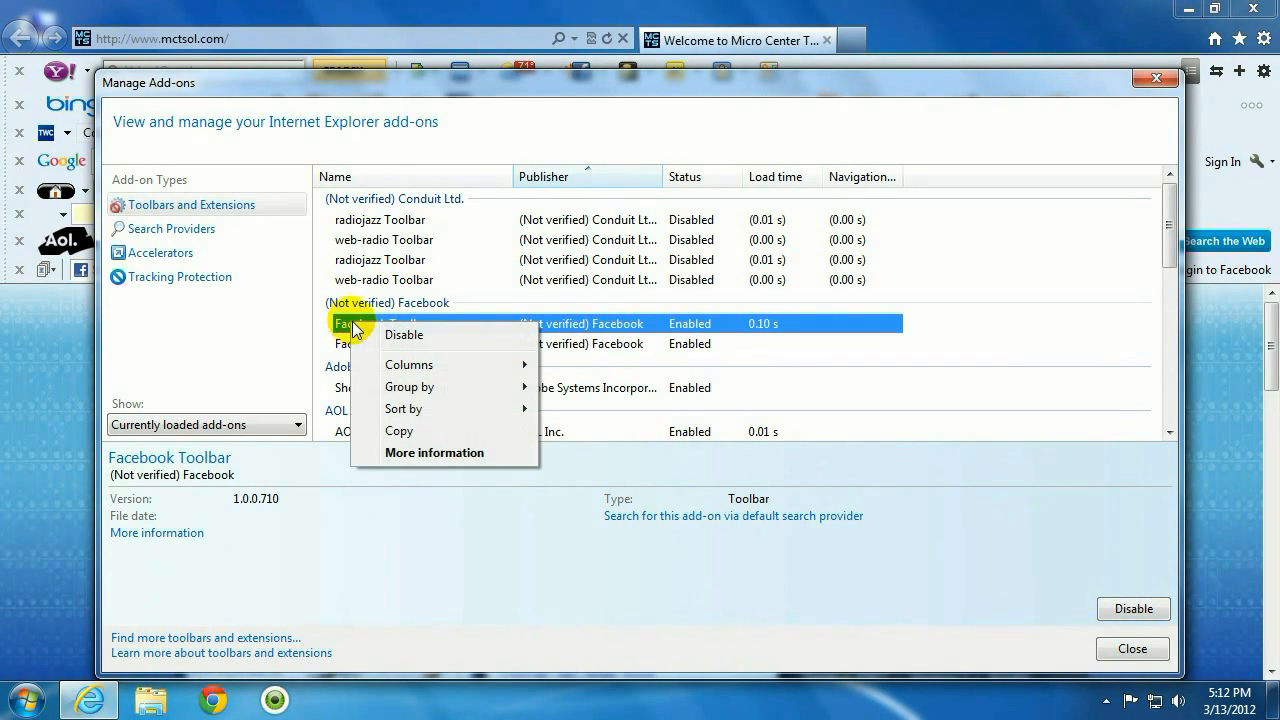
{"action": "left_click", "coordinate": [404, 334]}
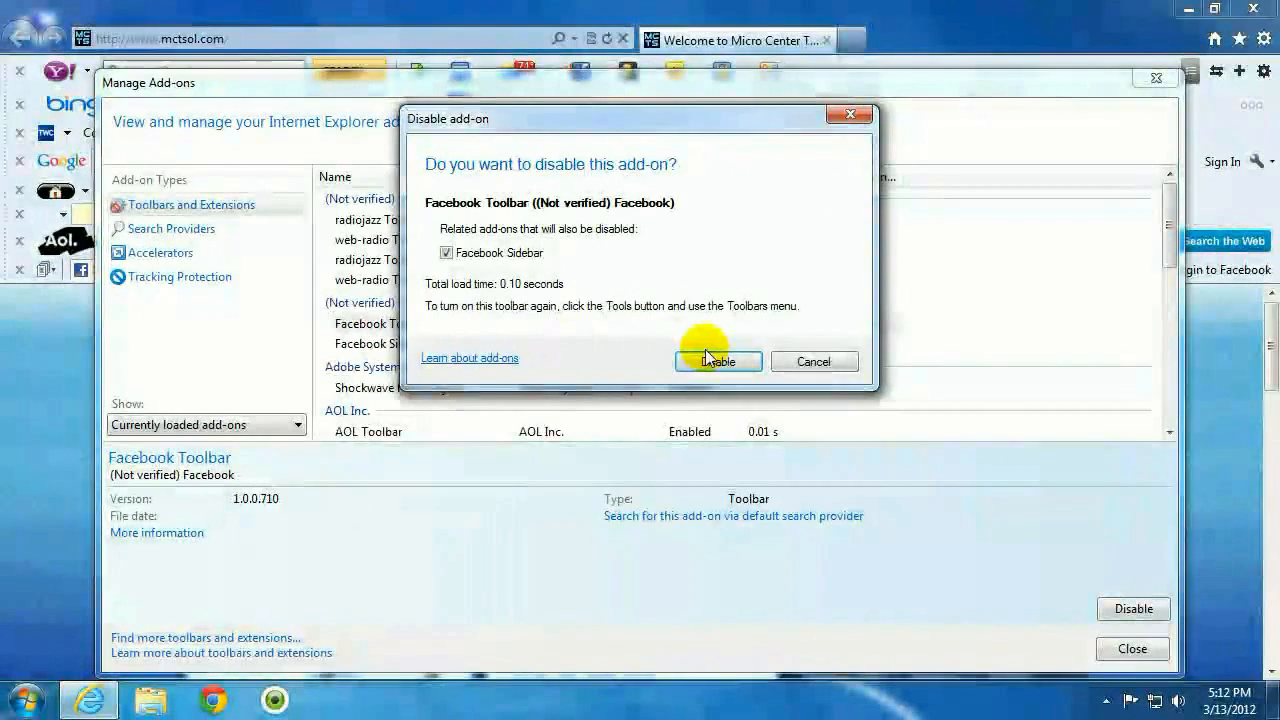
{"action": "left_click", "coordinate": [718, 360]}
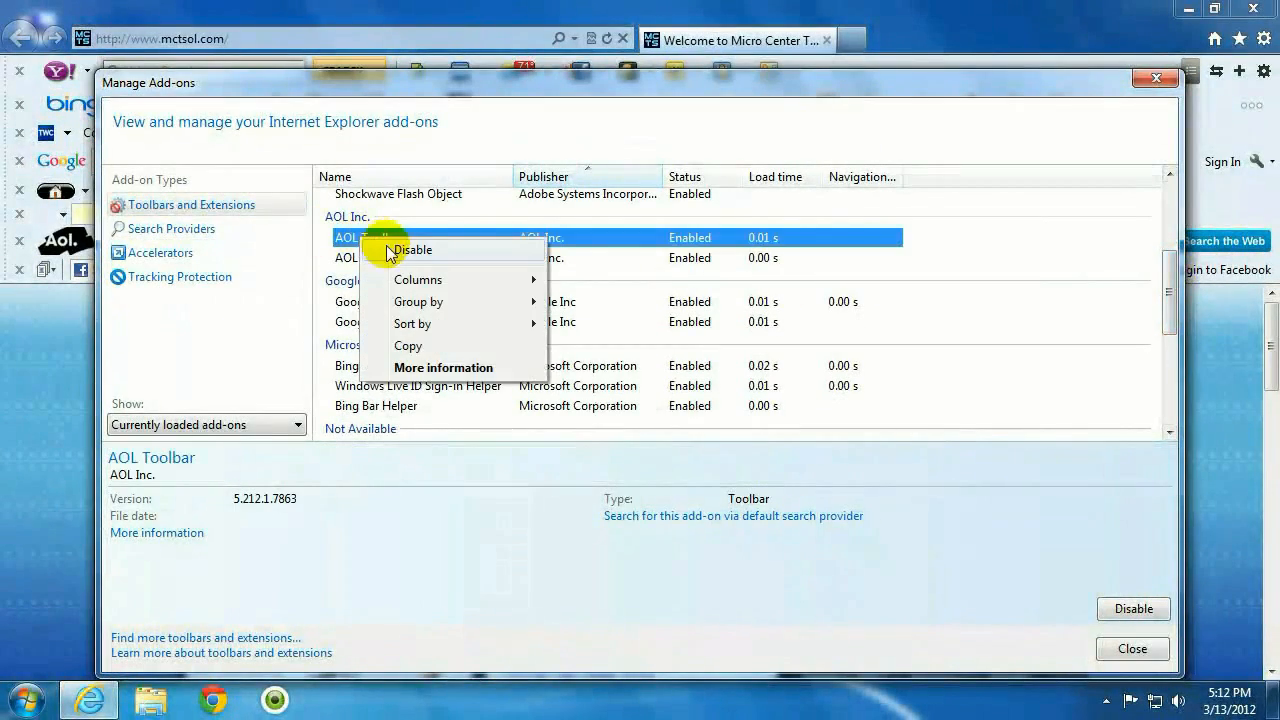
Disable the AOL and Google toolbars with Google's helper, then leave the add-on manager
{"action": "left_click", "coordinate": [414, 248]}
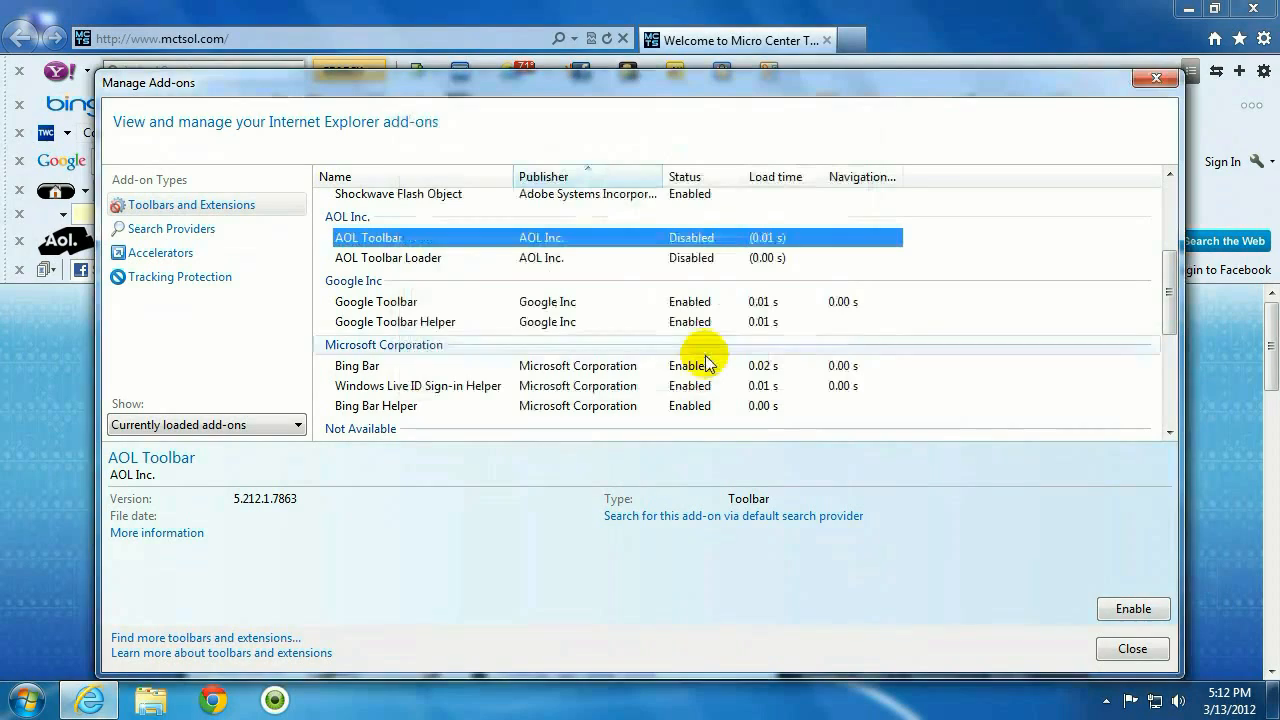
{"action": "left_click", "coordinate": [376, 300]}
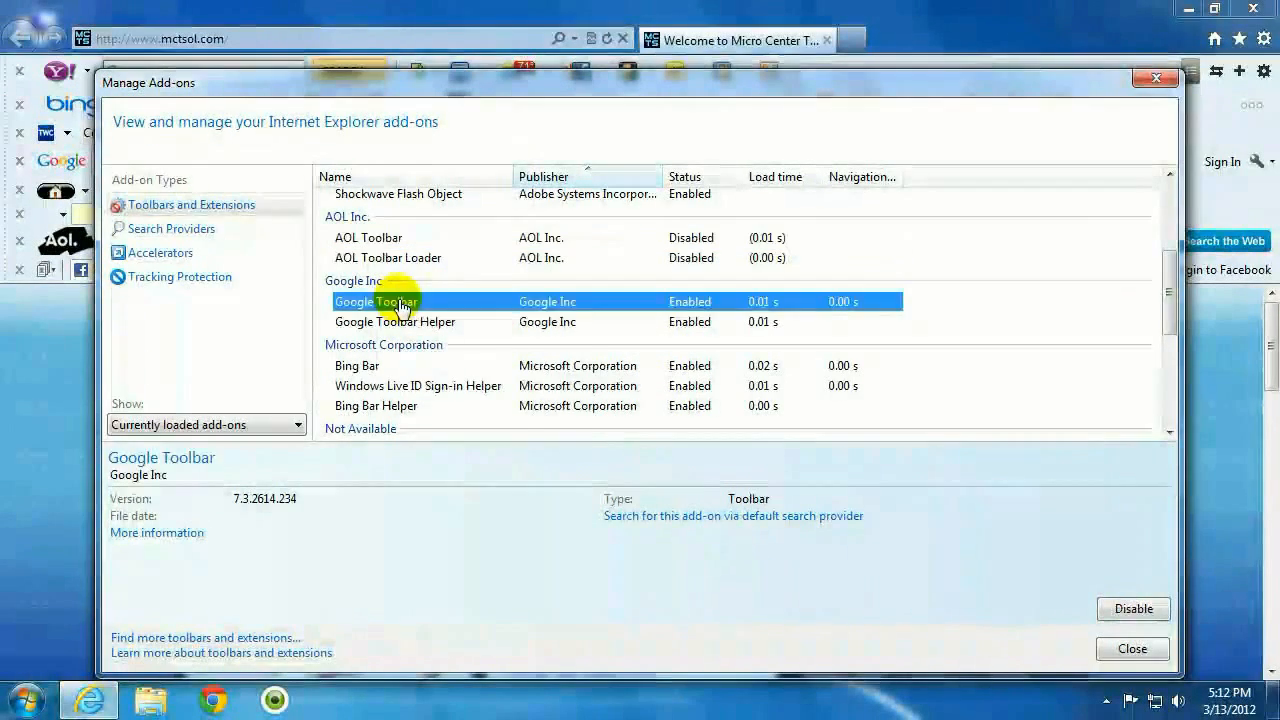
{"action": "left_click", "coordinate": [1132, 608]}
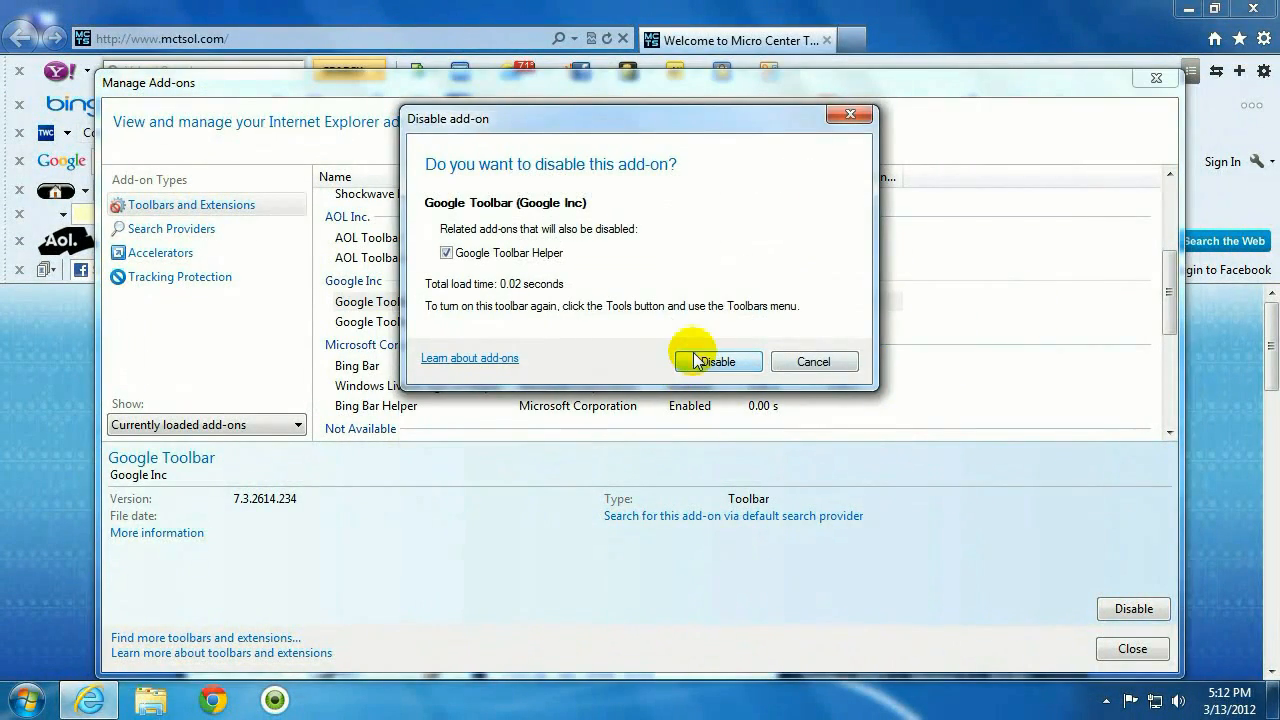
{"action": "left_click", "coordinate": [716, 360]}
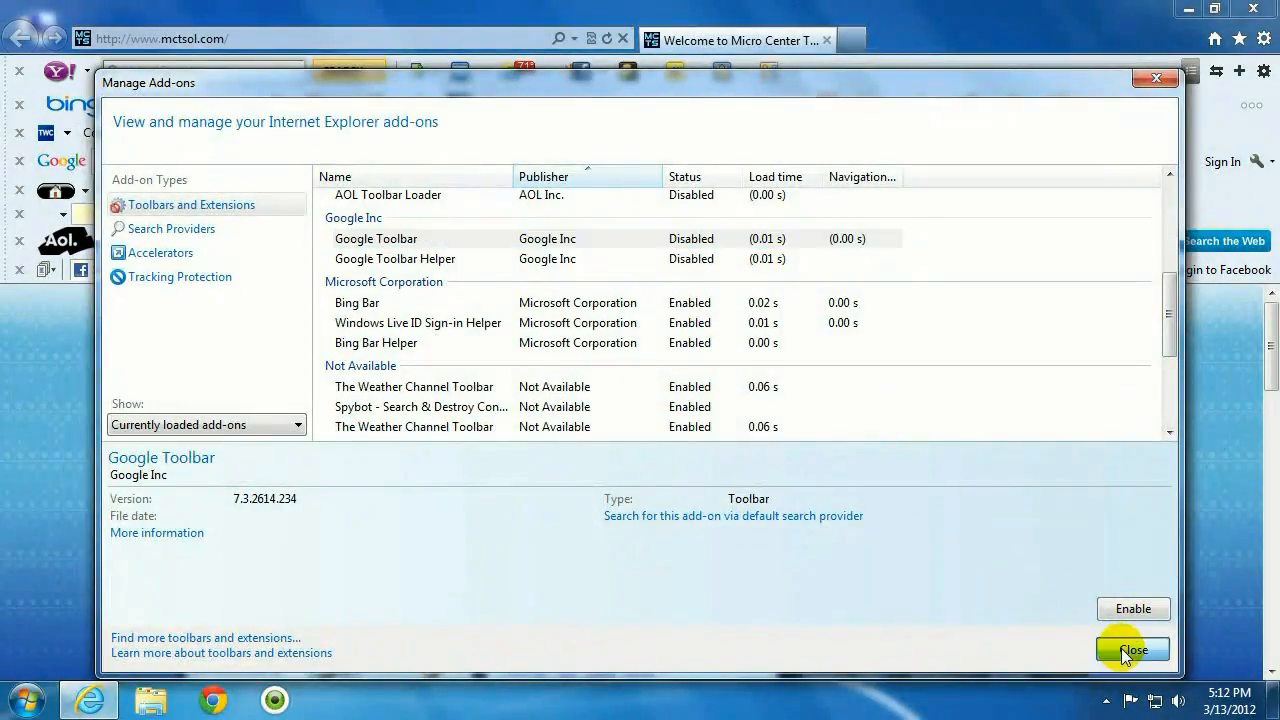
{"action": "left_click", "coordinate": [1132, 648]}
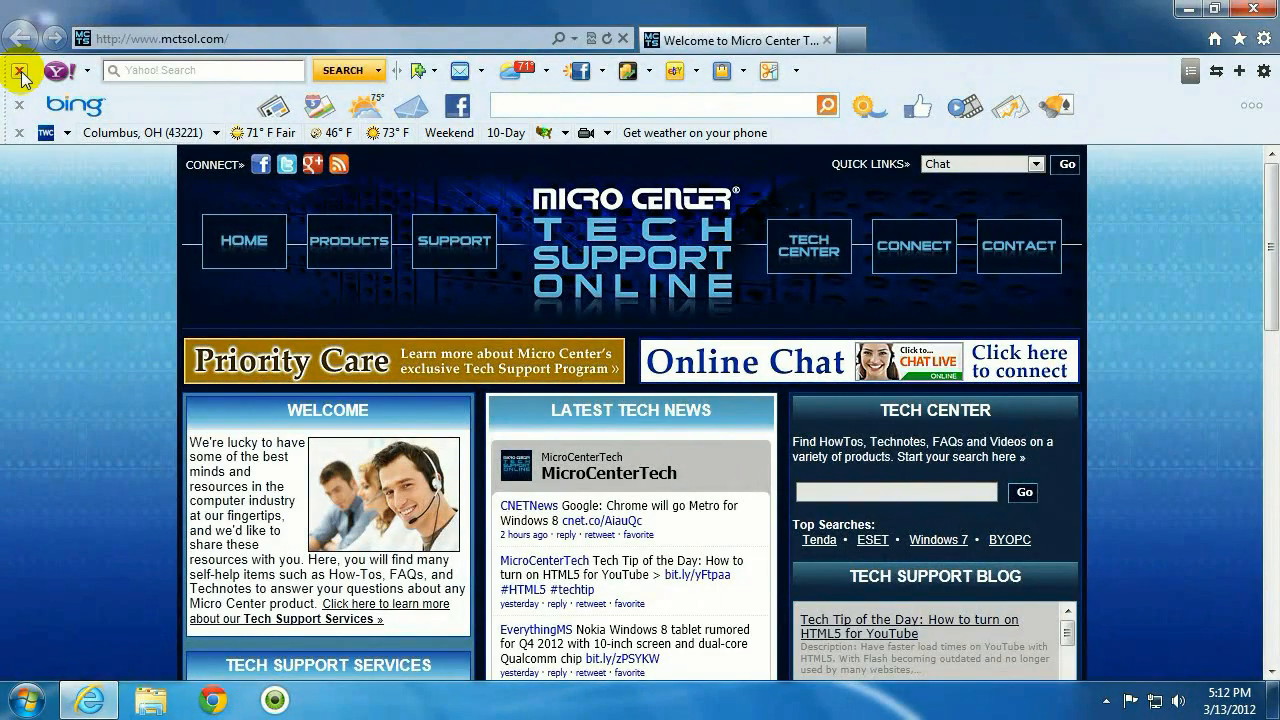
Disable the Yahoo Toolbar and the Bing Bar from their close buttons, choosing Disable over Hide
{"action": "left_click", "coordinate": [20, 70]}
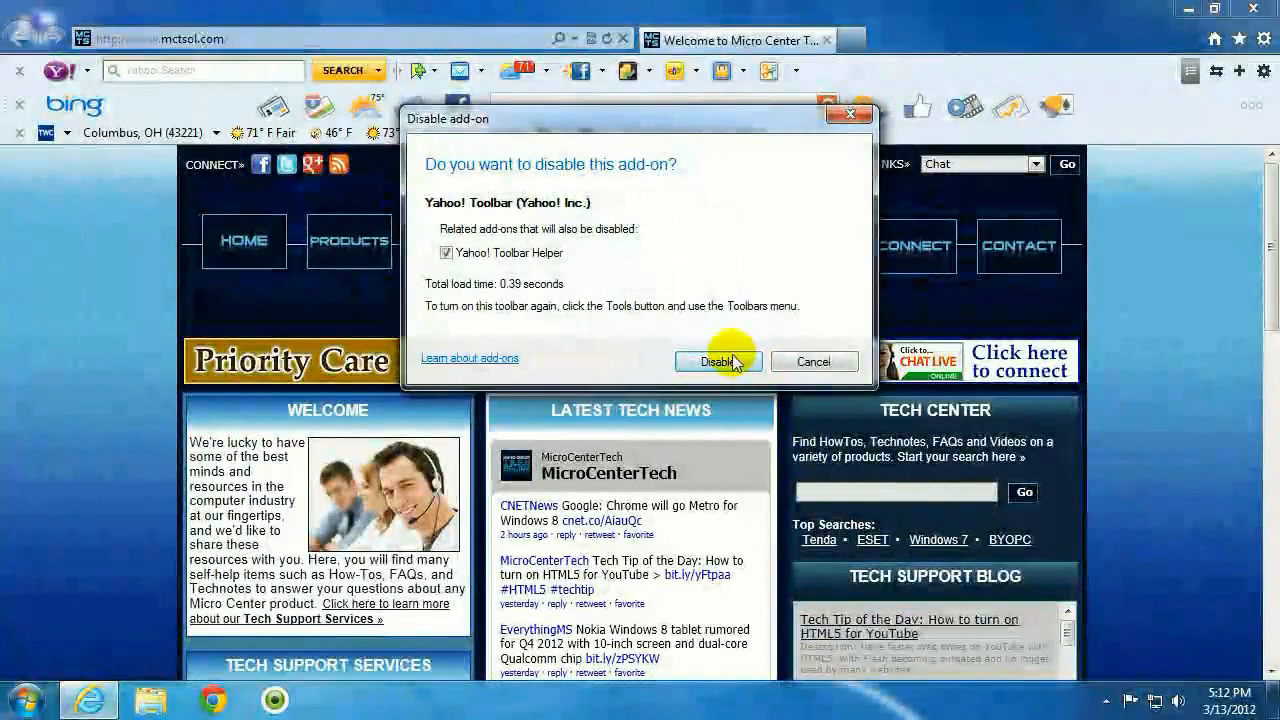
{"action": "left_click", "coordinate": [712, 360]}
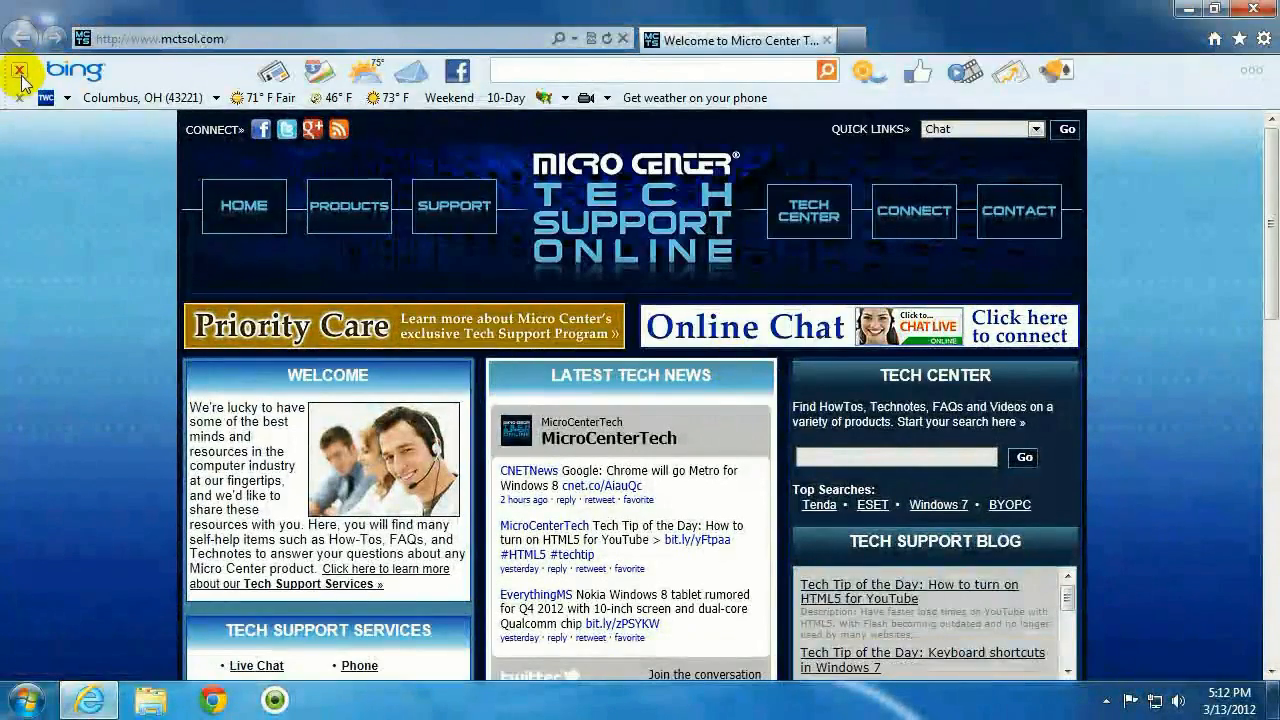
{"action": "left_click", "coordinate": [20, 70]}
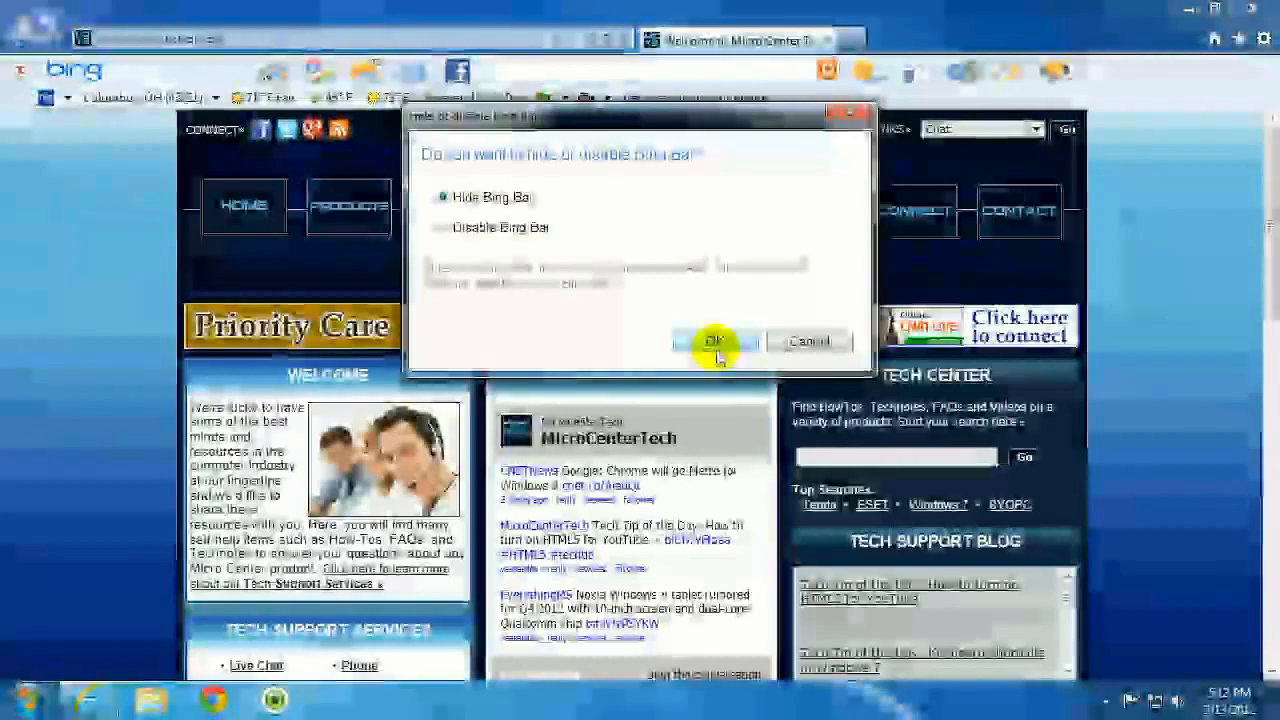
{"action": "left_click", "coordinate": [442, 228]}
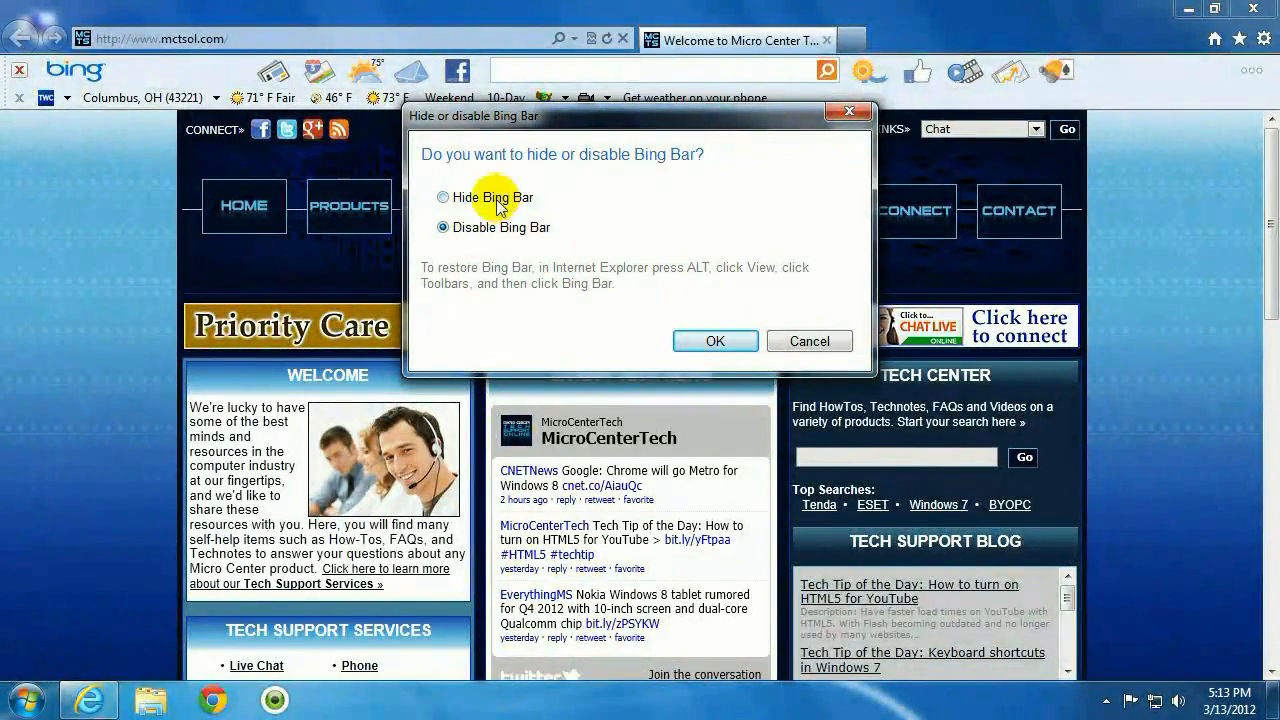
{"action": "left_click", "coordinate": [716, 340]}
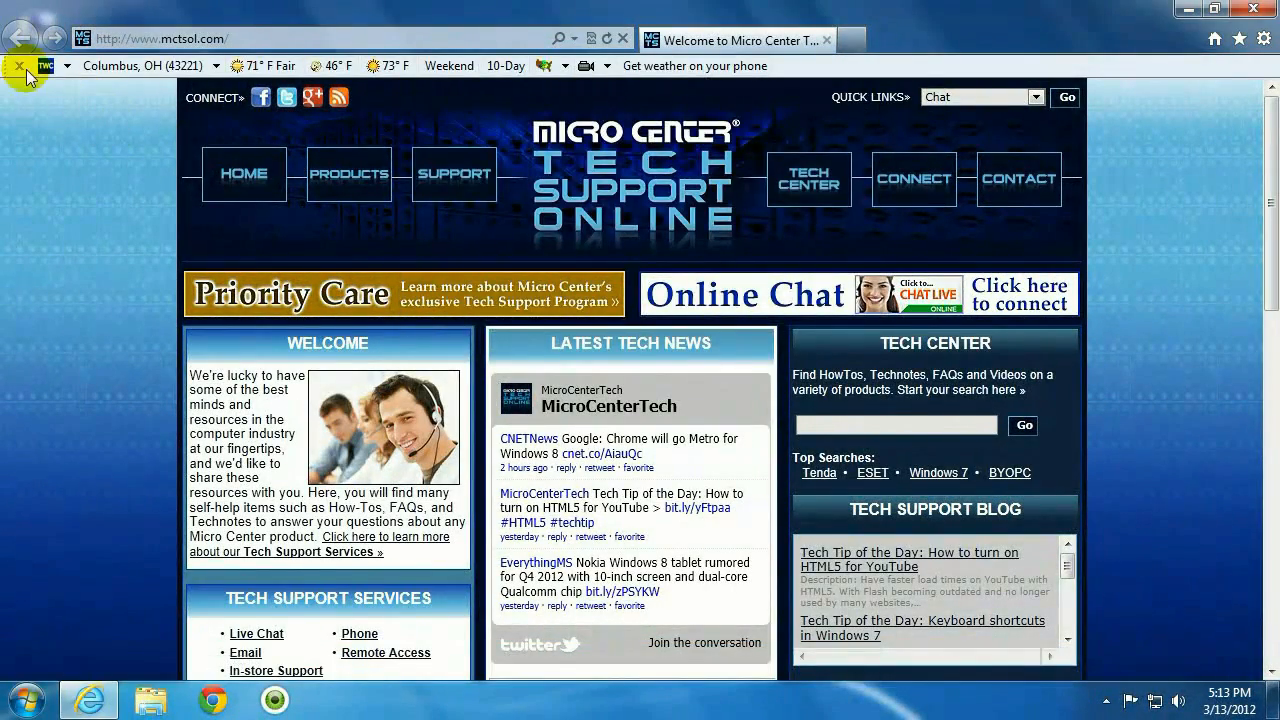
Try closing the weather toolbar, then dismiss its hide-or-disable prompt, leaving it showing
{"action": "left_click", "coordinate": [20, 64]}
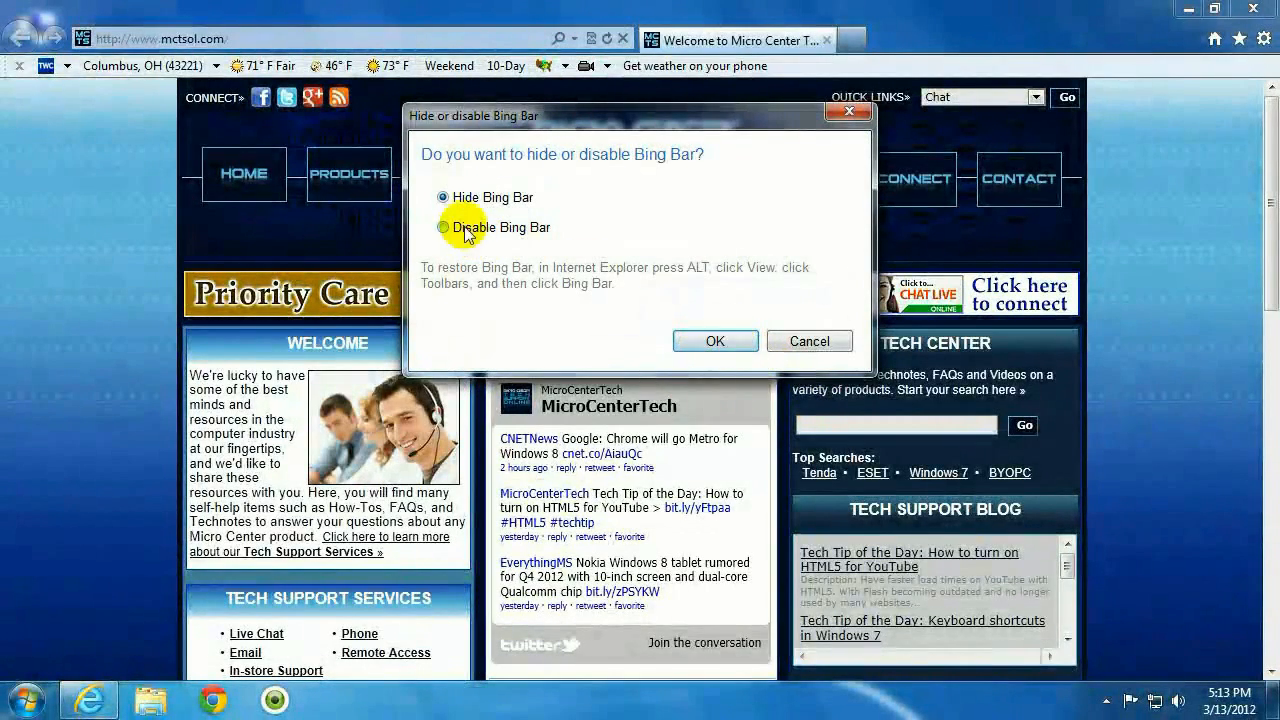
{"action": "left_click", "coordinate": [716, 340]}
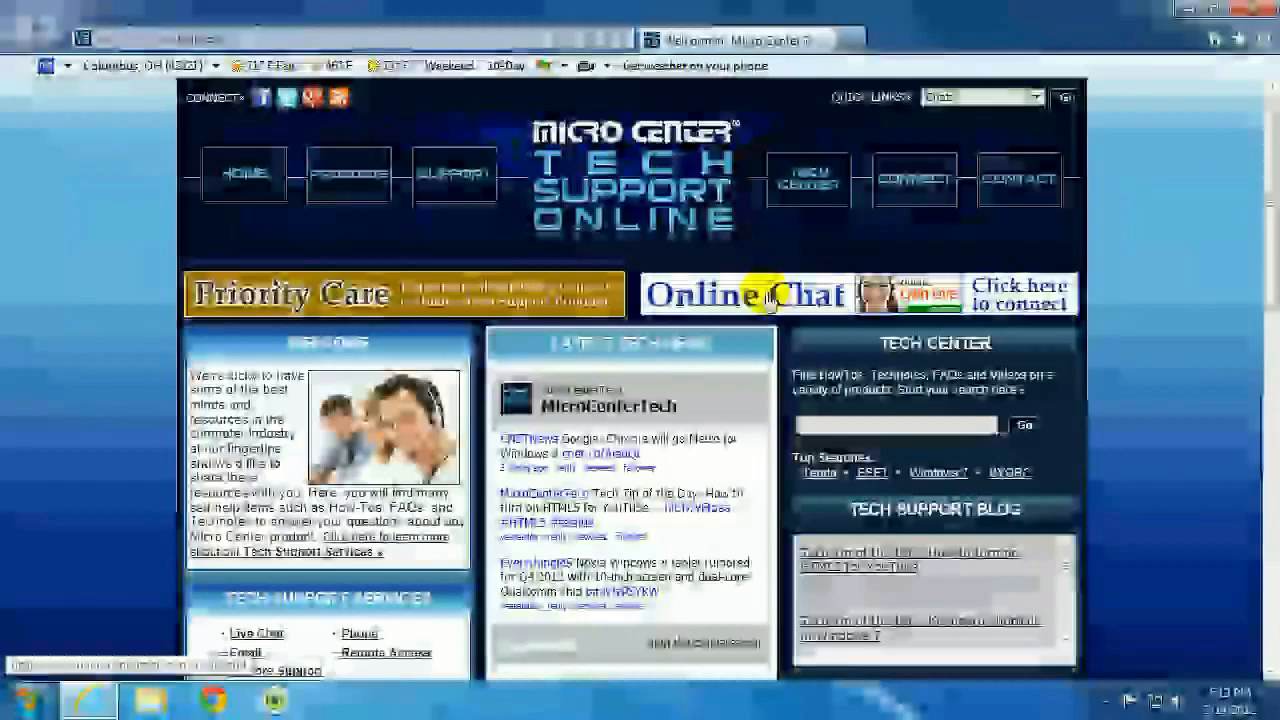
{"action": "left_click", "coordinate": [1244, 38]}
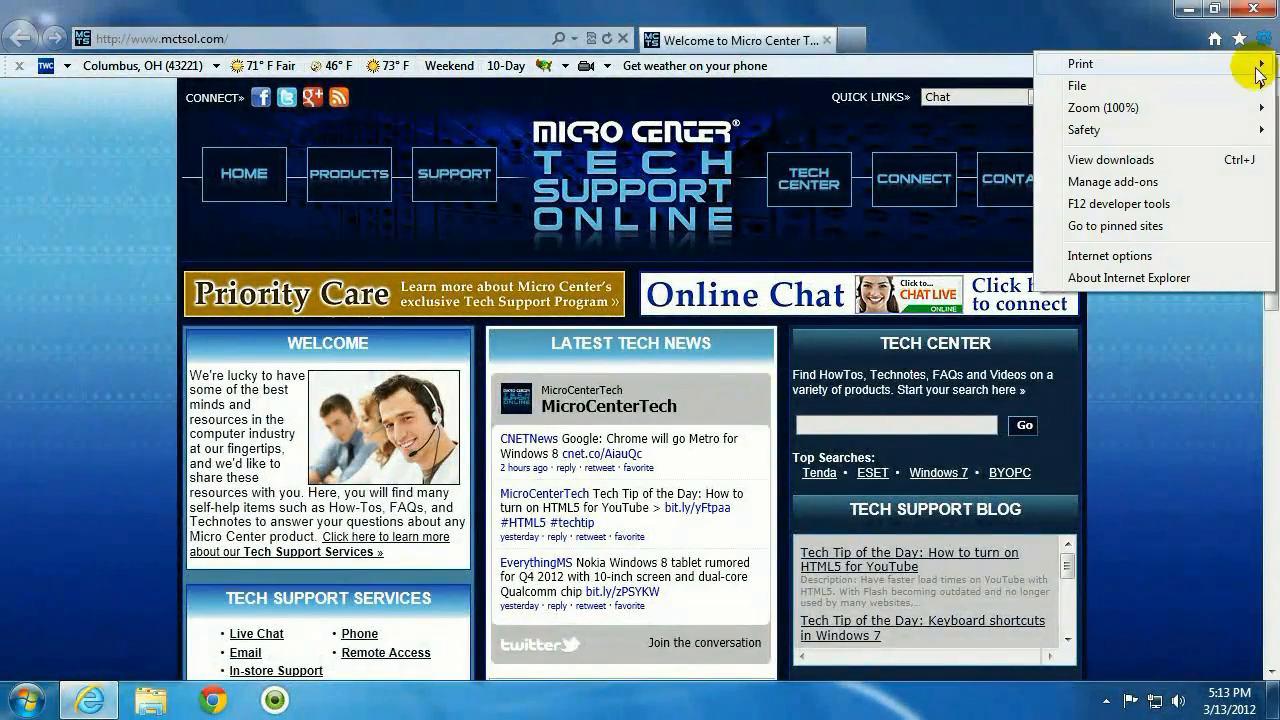
In Manage Add-ons, re-enable the radiojazz Toolbar and the AOL Toolbar, confirming the AOL prompt
{"action": "left_click", "coordinate": [1112, 180]}
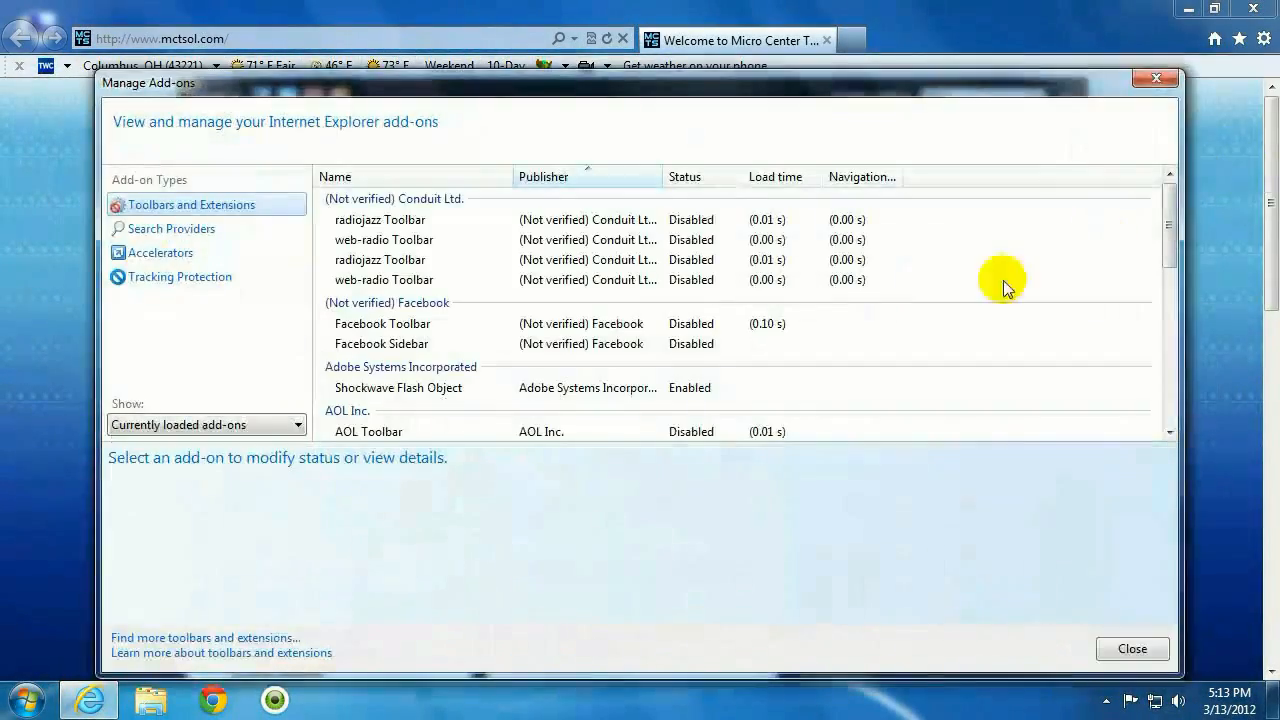
{"action": "right_click", "coordinate": [380, 218]}
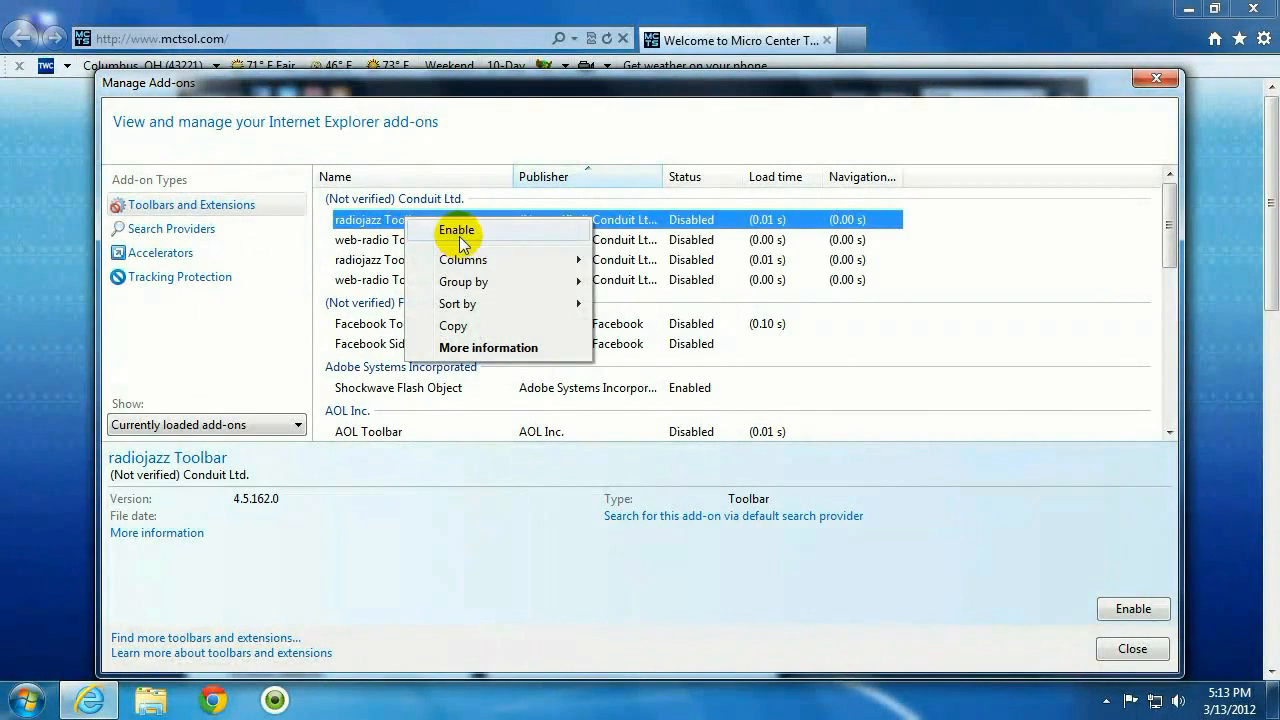
{"action": "left_click", "coordinate": [456, 228]}
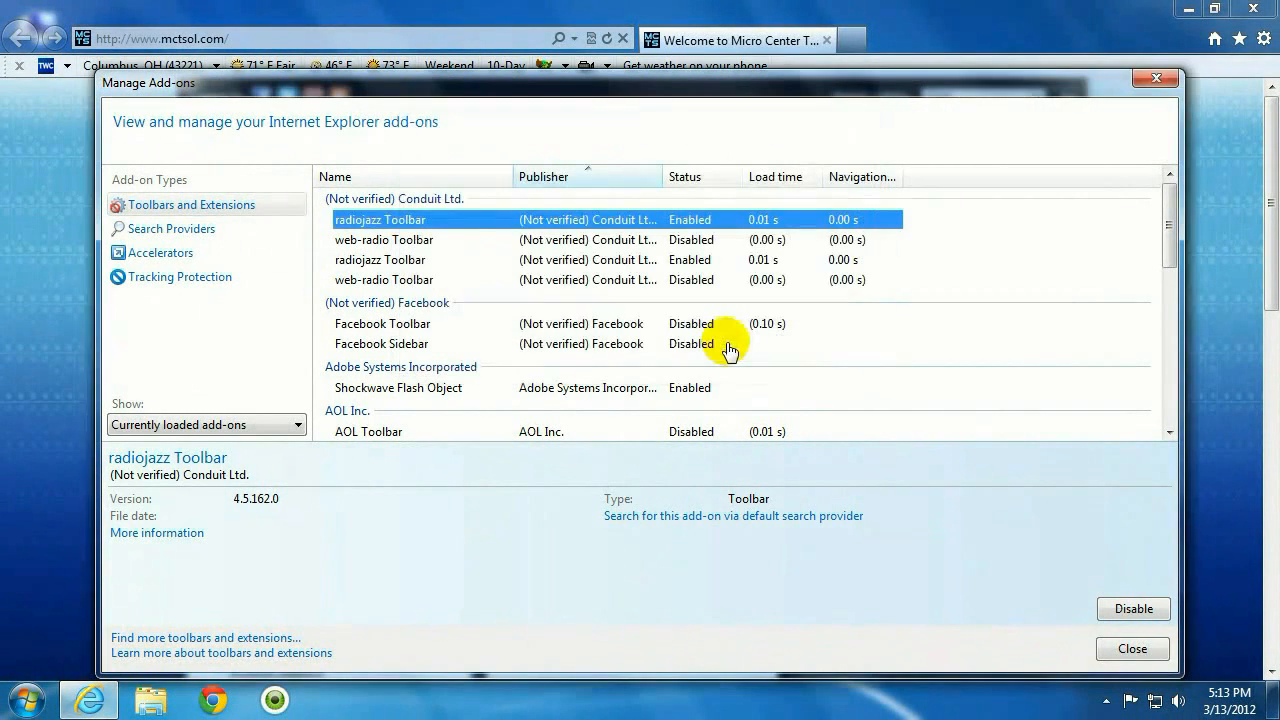
{"action": "mouse_move", "coordinate": [460, 244]}
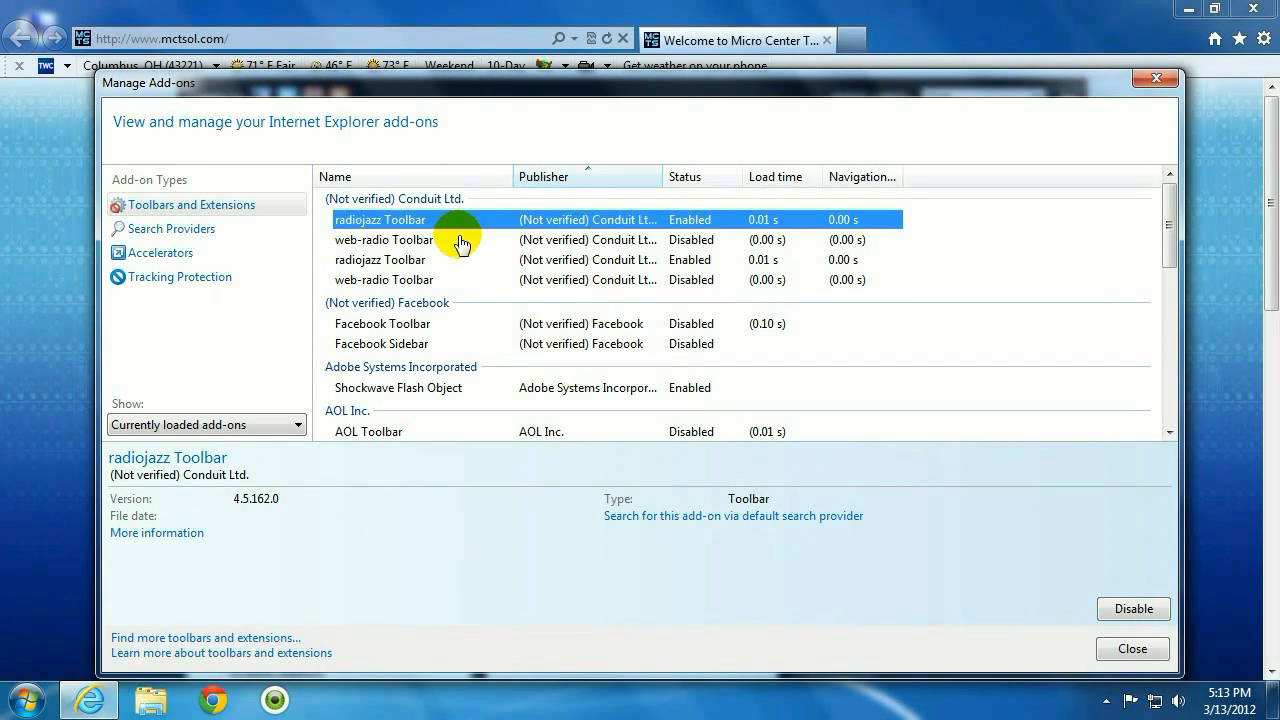
{"action": "right_click", "coordinate": [368, 352]}
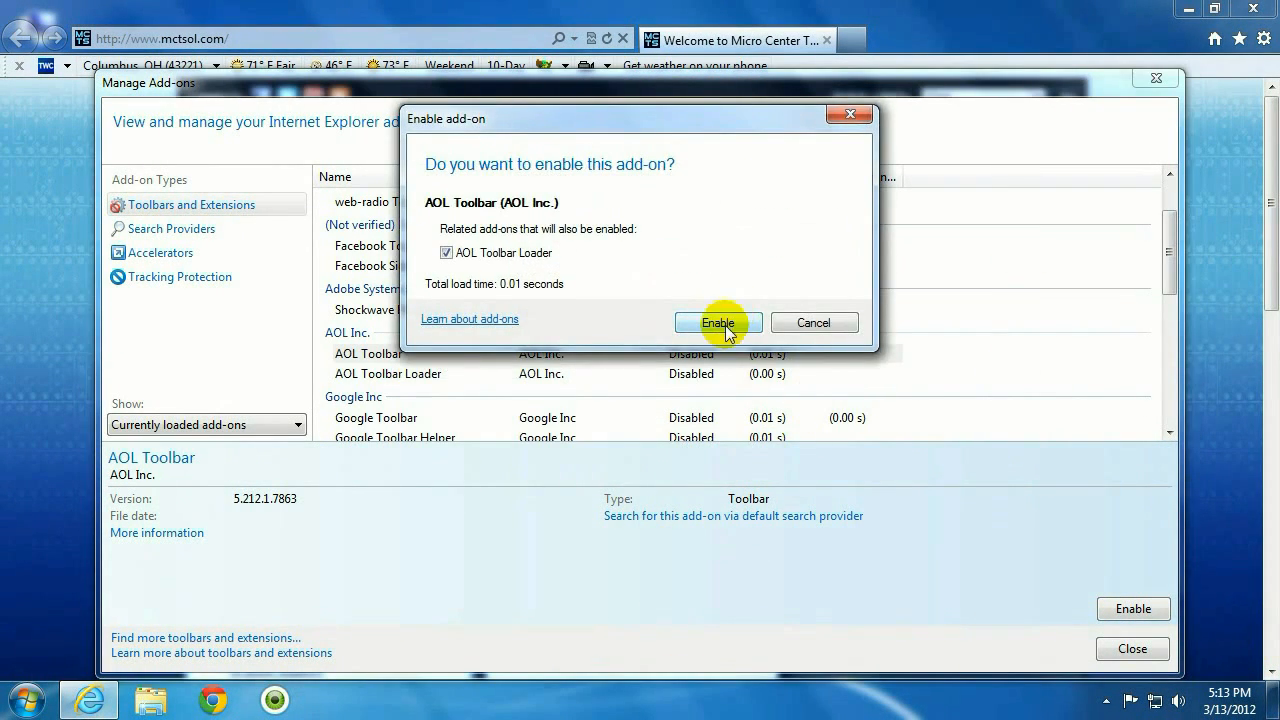
{"action": "left_click", "coordinate": [716, 322]}
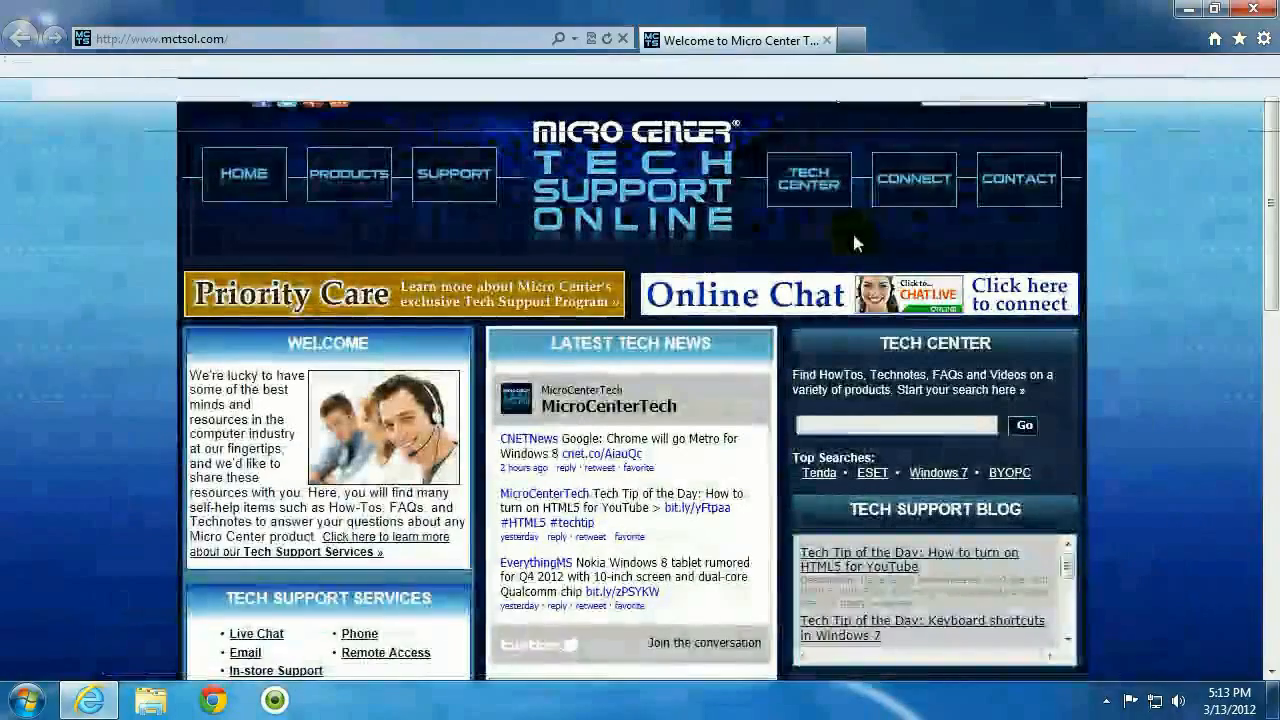